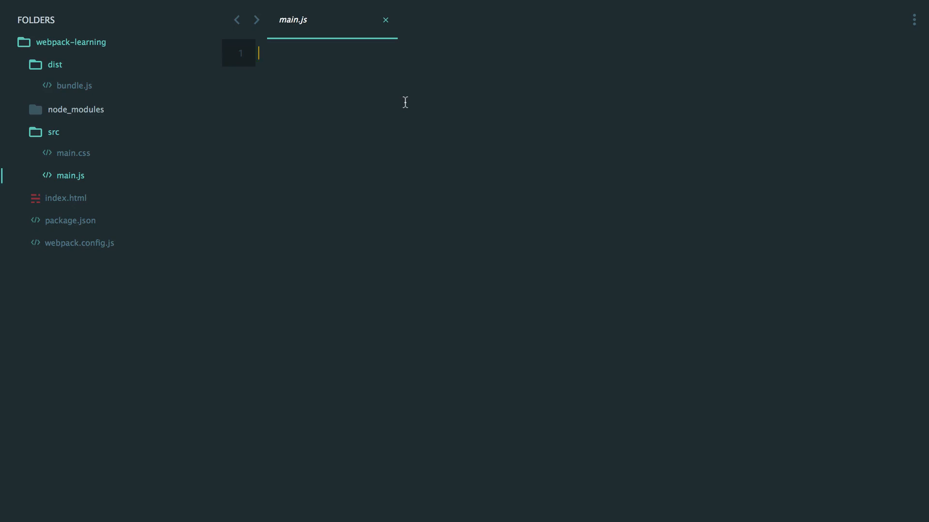
Declare an empty class Form in main.js and save it
text(class)
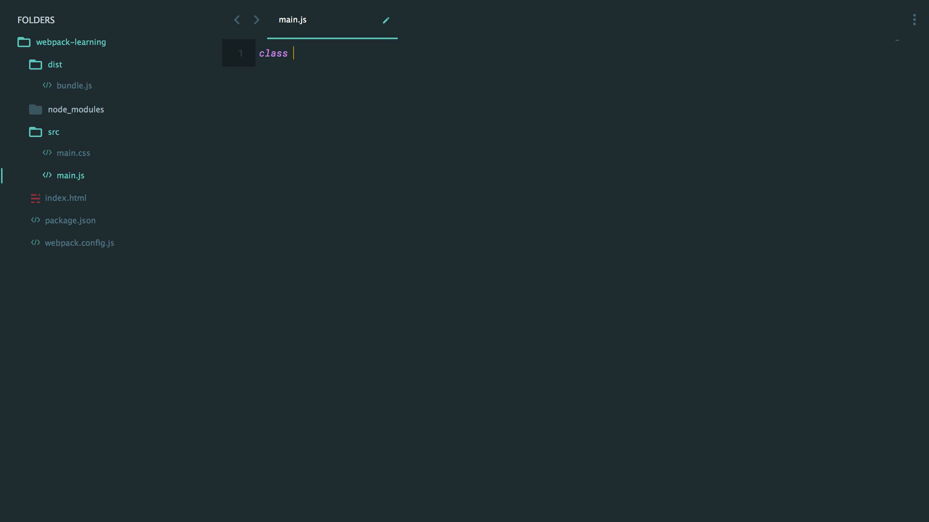
text(Form {)
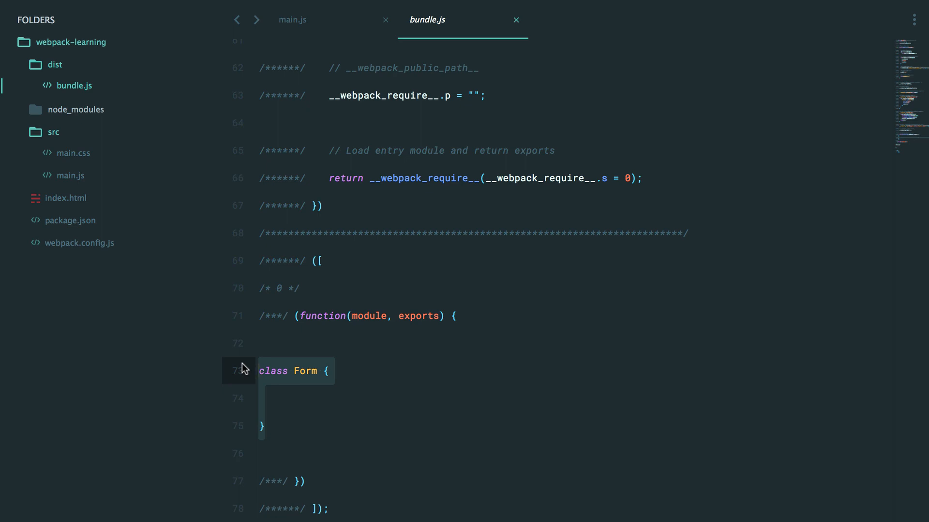
In Chrome, try ES2015 snippets like var [a,,b] = [1,2,3] in Babel's live demo
text(chrome)
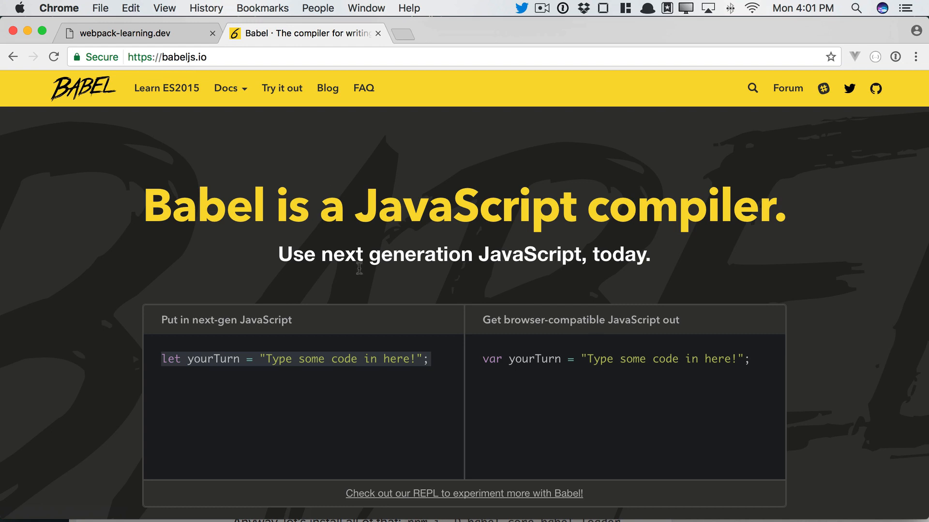
scroll(down, 3)
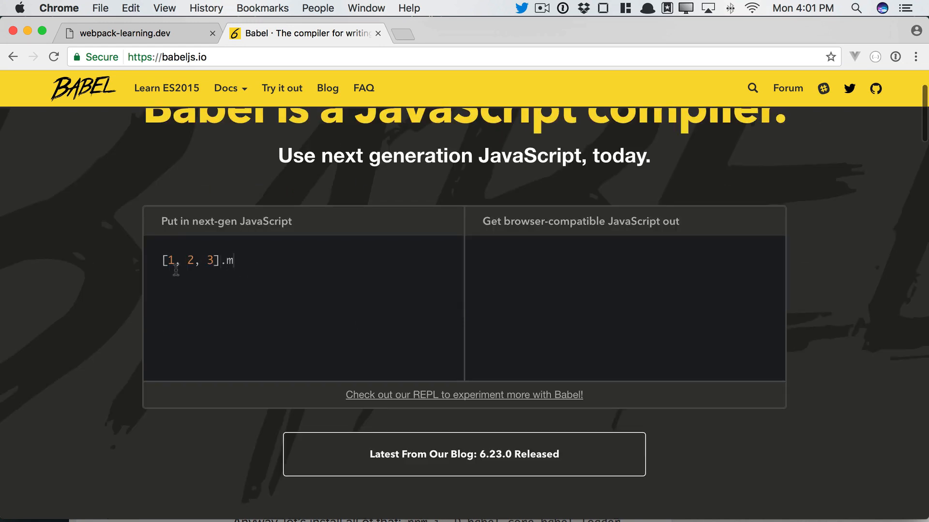
text(ap(n => n ** 2);)
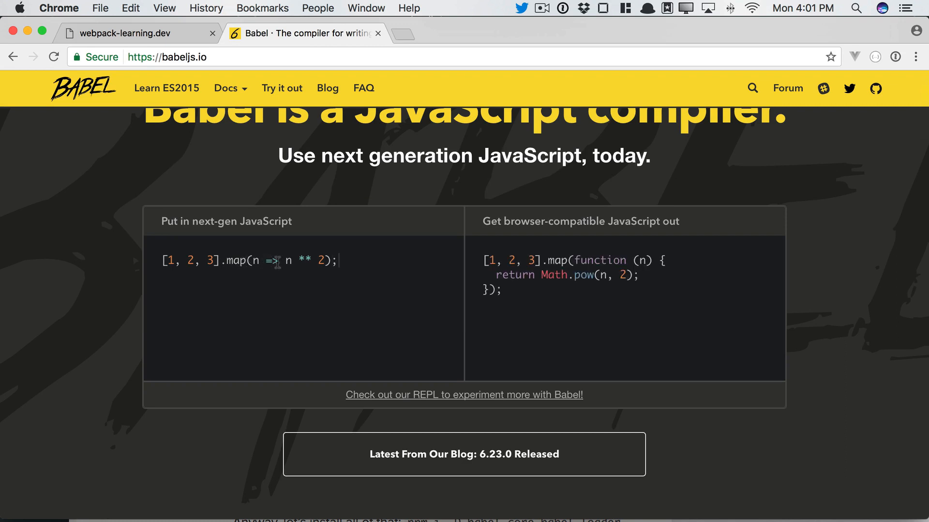
text(var [a,)
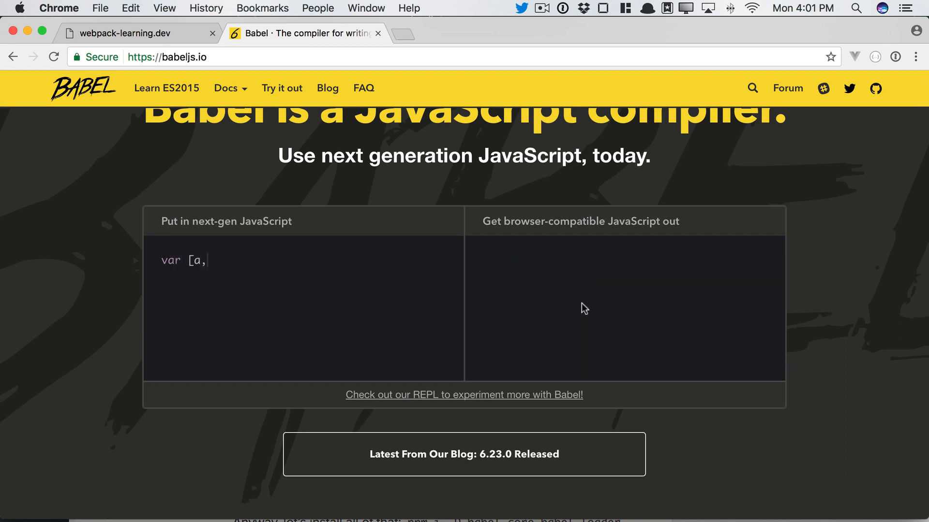
text(,b] = [1,2,3];)
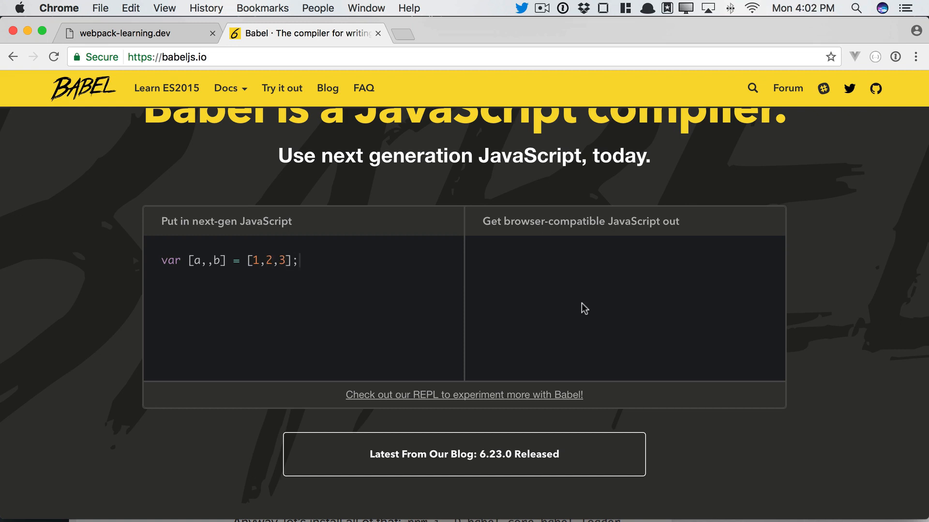
click(227, 87)
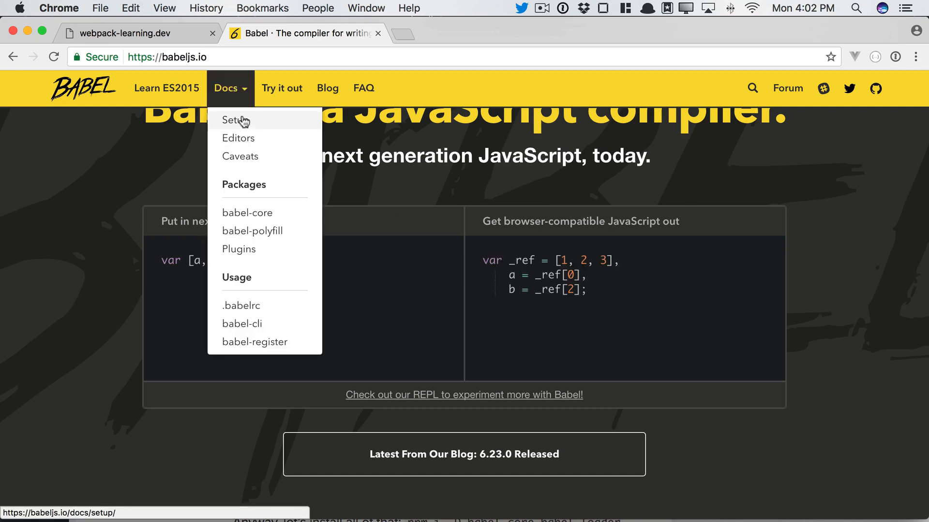
Find the webpack babel-loader rule in Babel's setup guide and select it
click(233, 120)
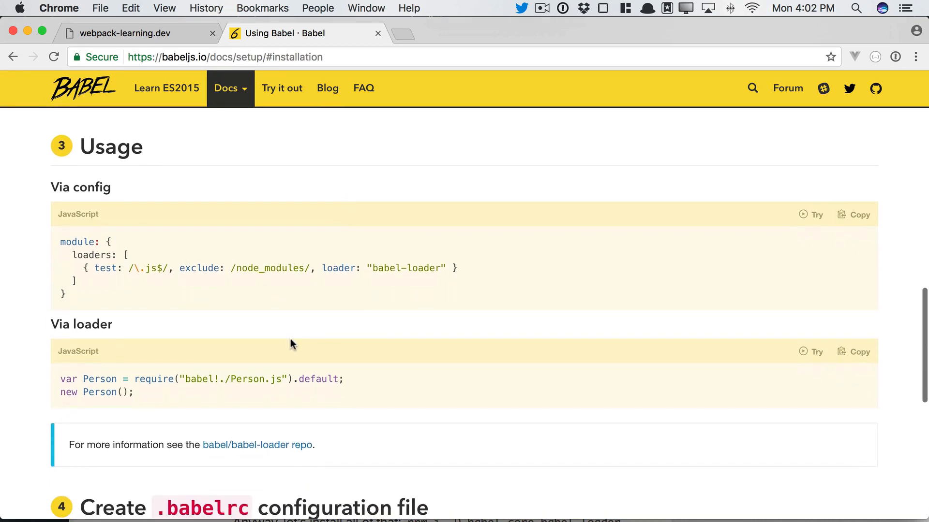
mouse_move(71, 245)
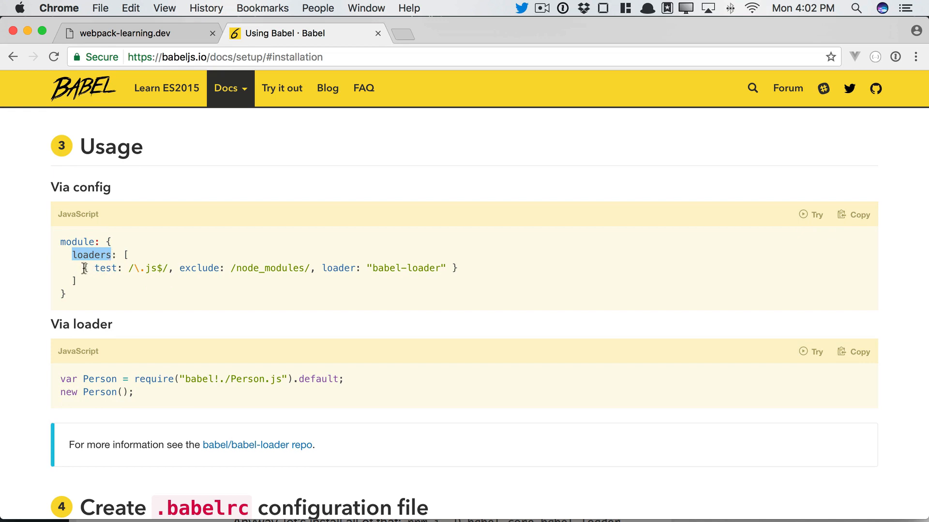
drag(83, 267, 456, 268)
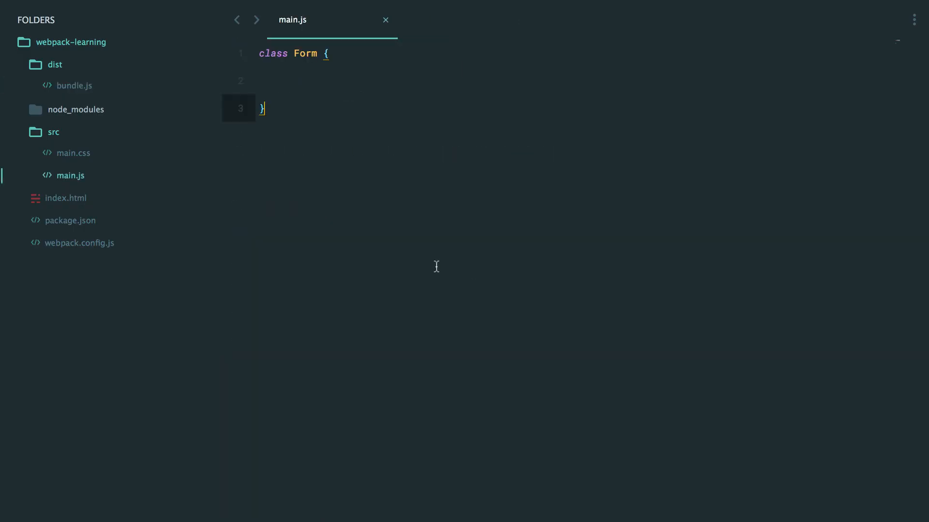
Add a babel-loader rule for .js files excluding node_modules to webpack.config.js, then view bundle.js
click(79, 243)
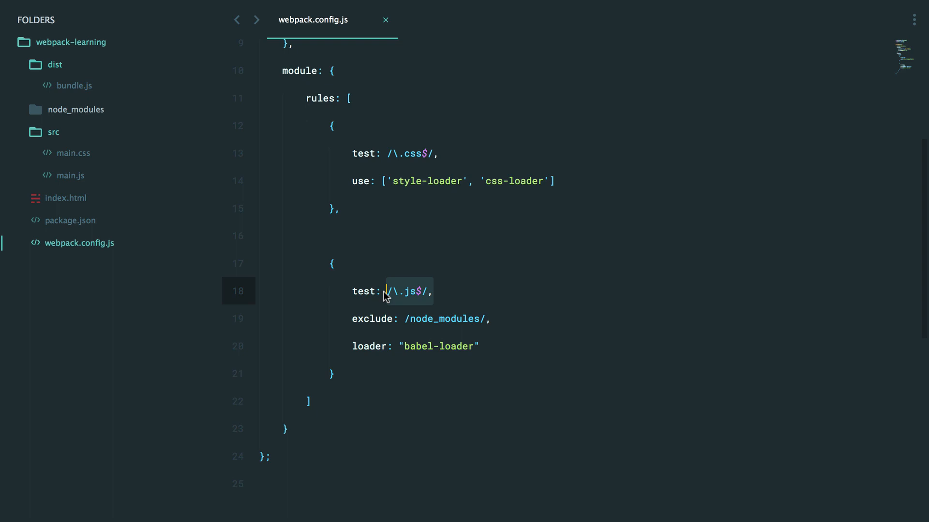
mouse_move(518, 323)
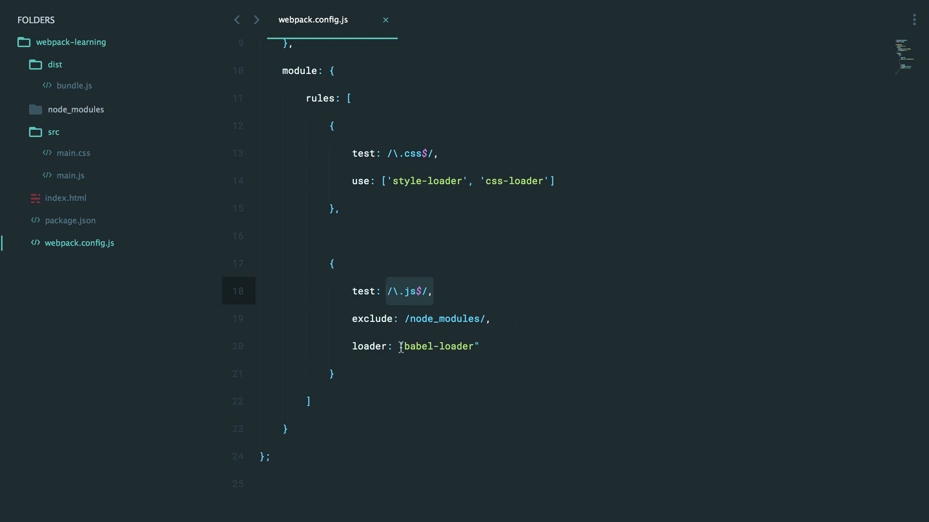
double_click(439, 346)
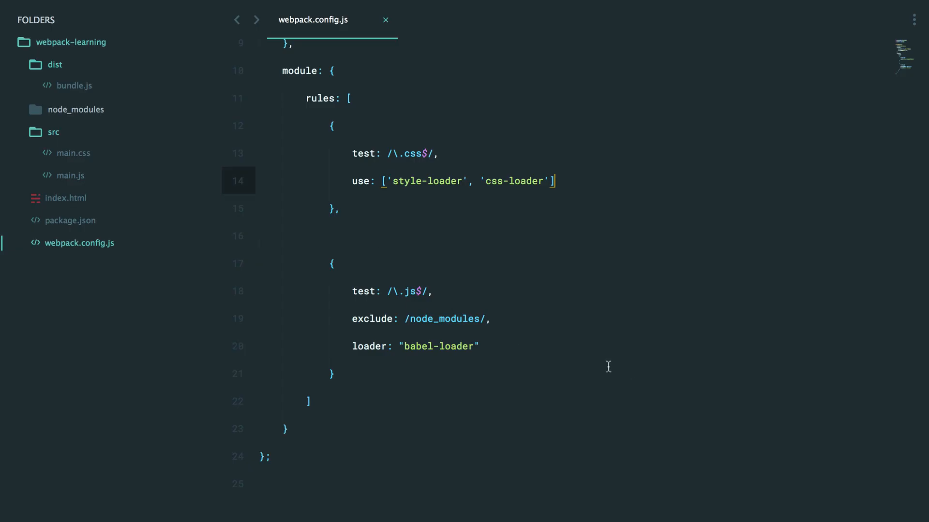
click(74, 86)
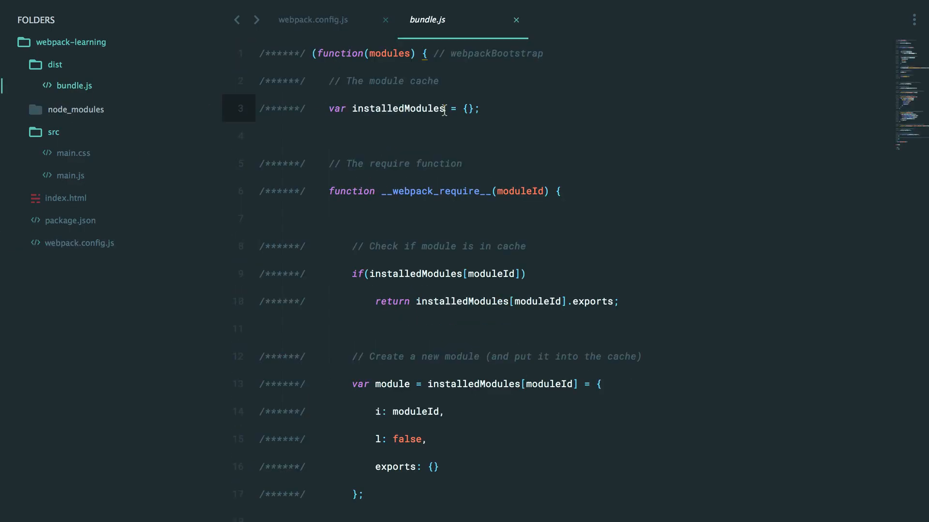
scroll(down, 3)
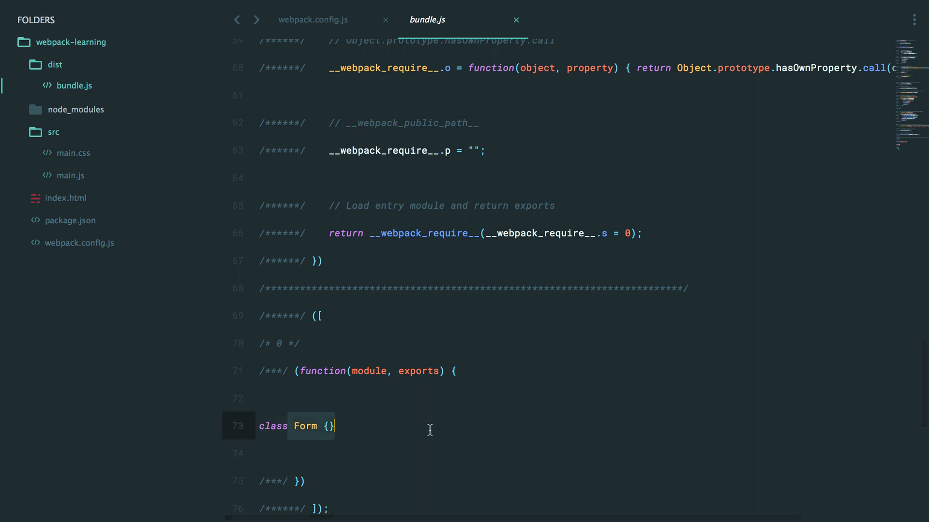
mouse_move(433, 432)
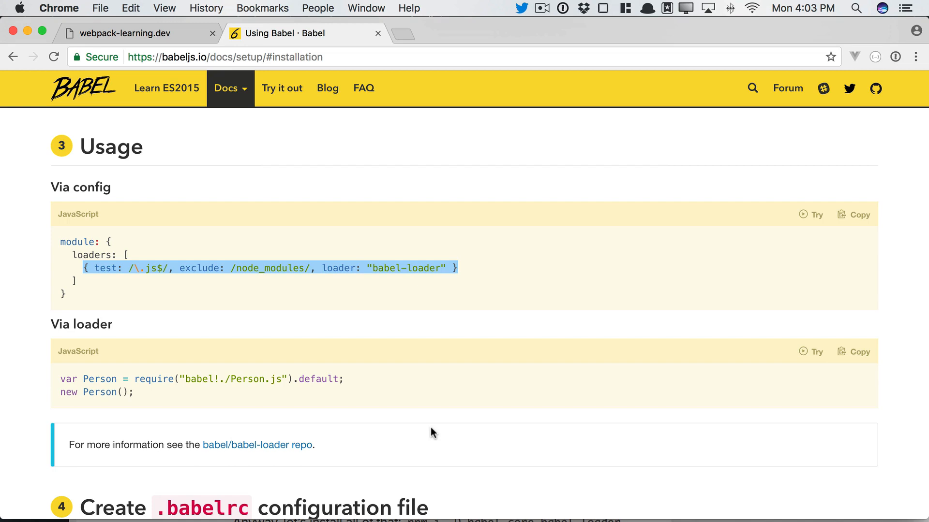
Browse Babel's home page and the ES2015 features overview
click(83, 88)
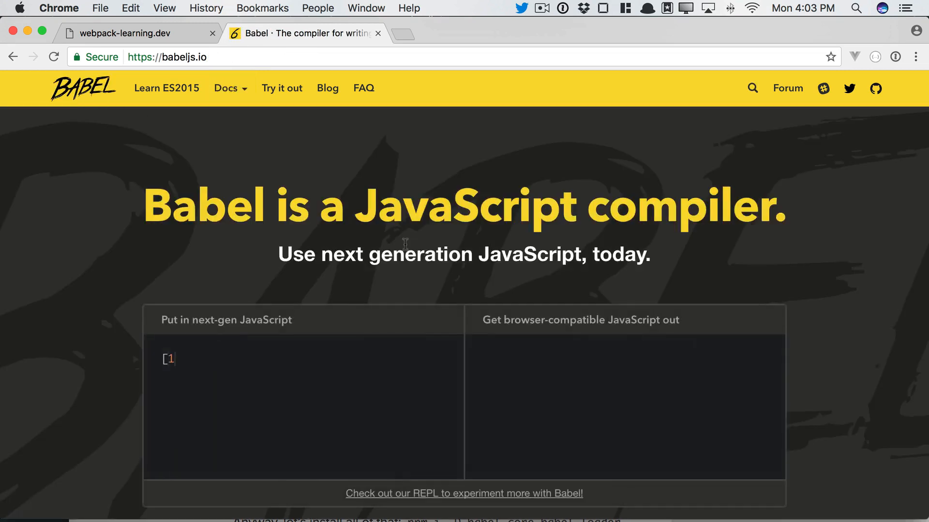
scroll(down, 3)
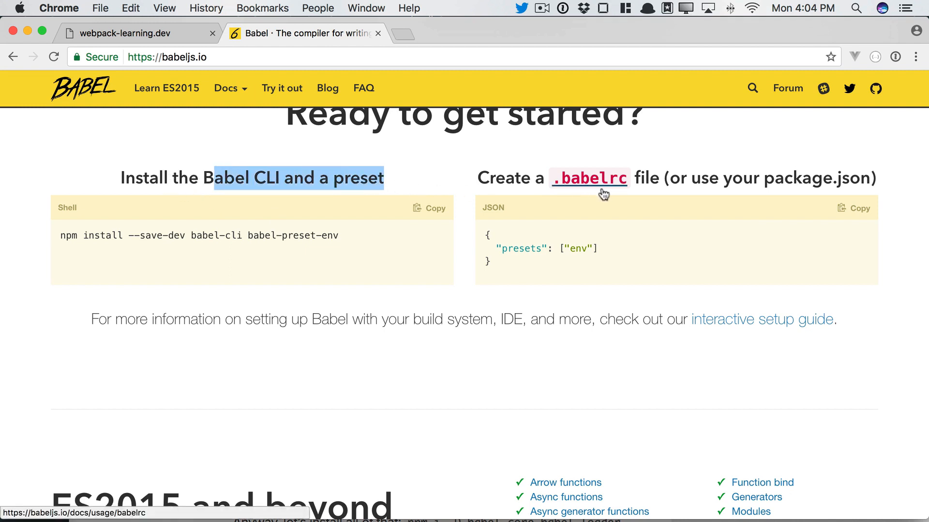
mouse_move(349, 215)
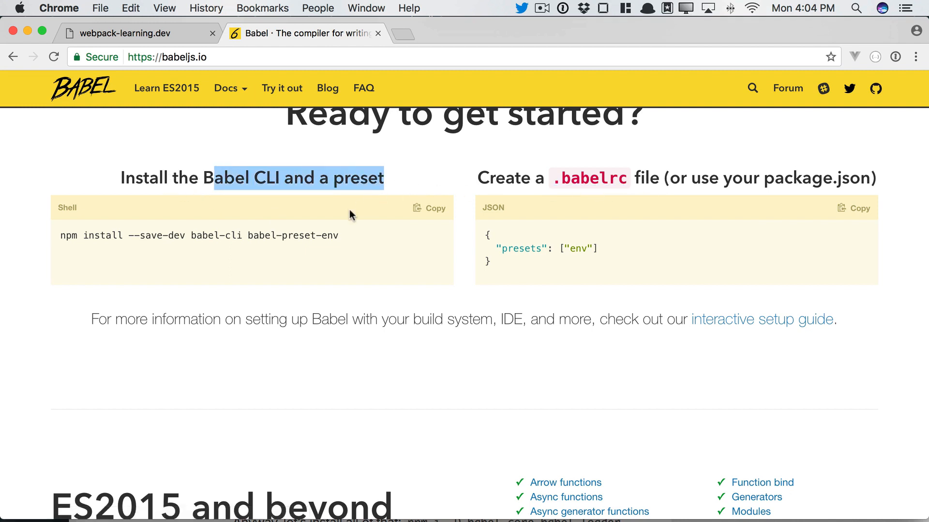
scroll(down, 3)
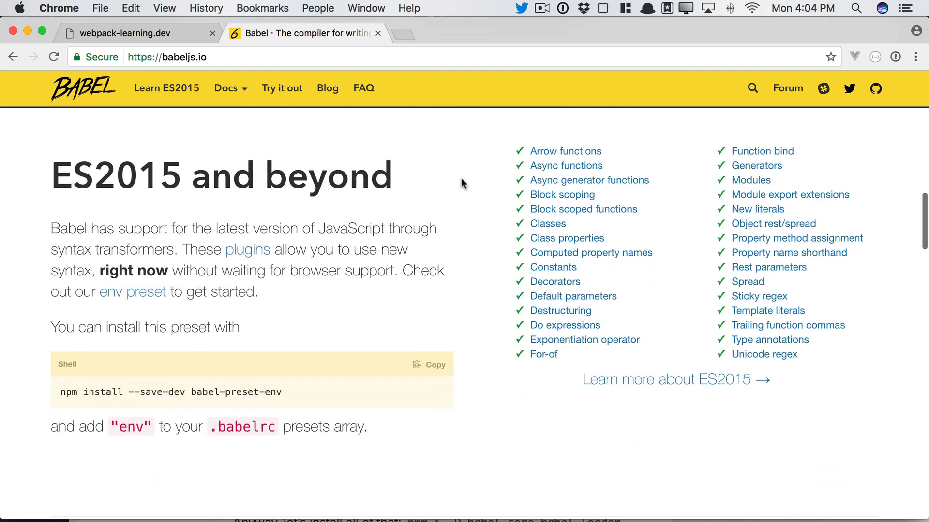
scroll(down, 3)
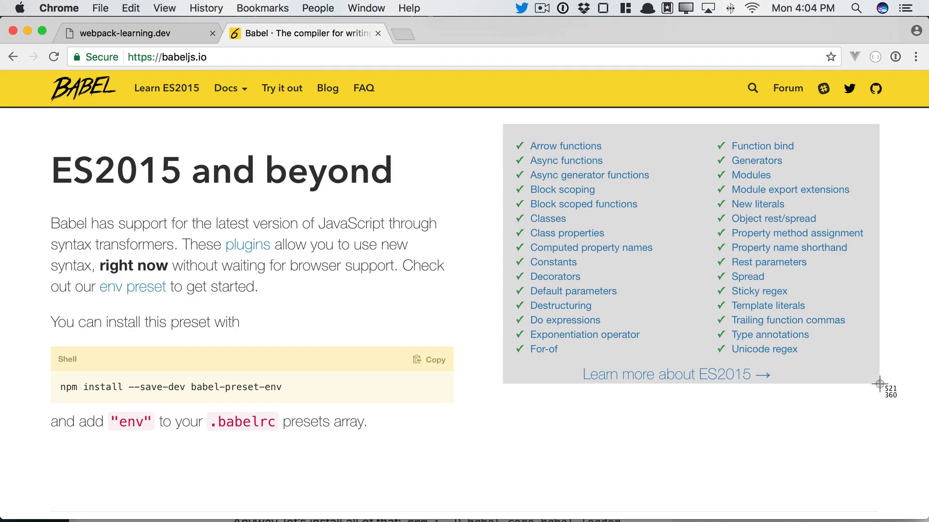
click(166, 88)
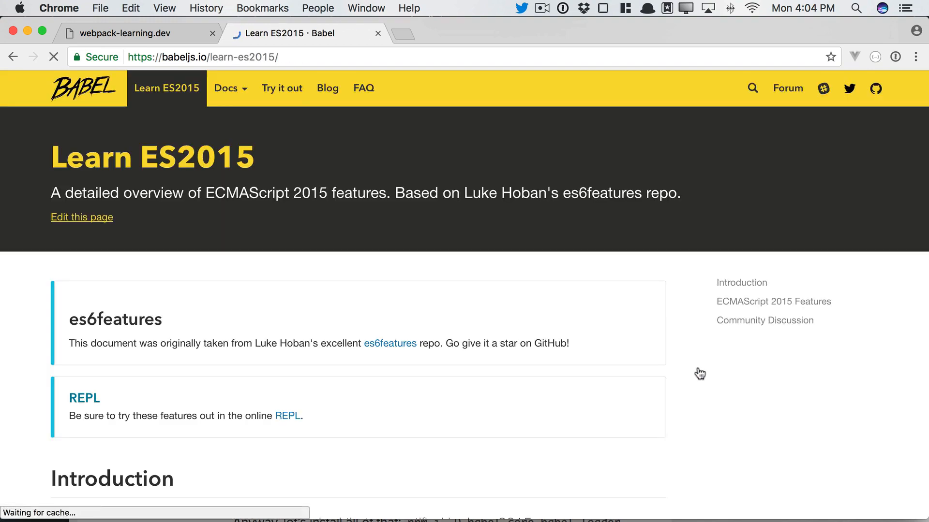
scroll(down, 3)
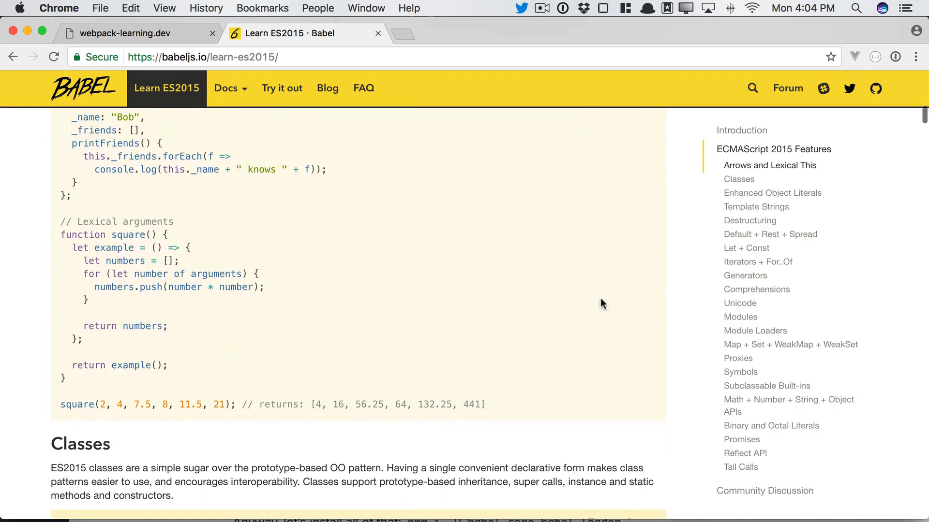
Open the es2015 preset docs and select its npm install command
click(229, 88)
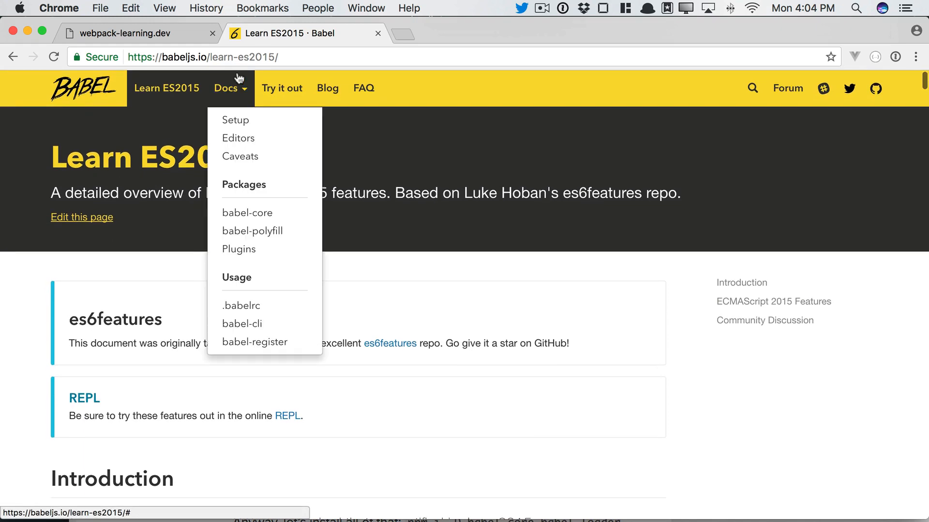
mouse_move(252, 230)
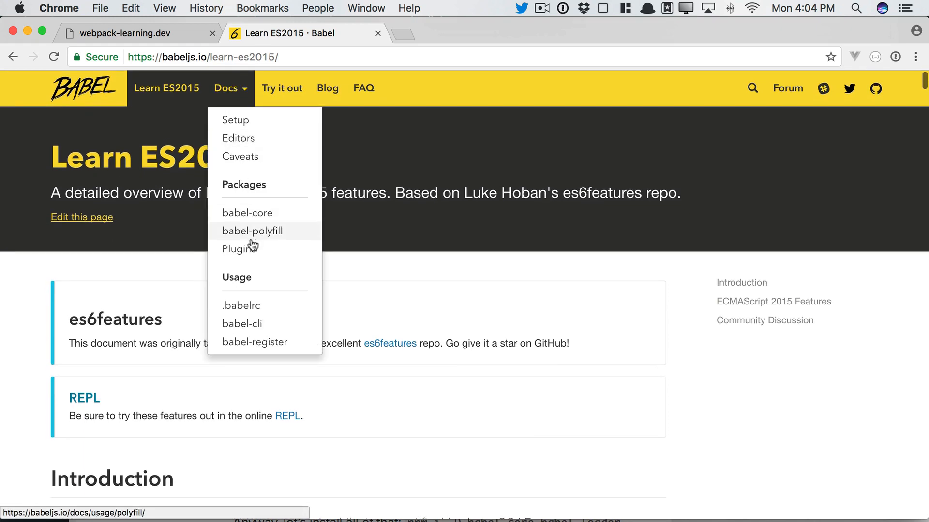
click(240, 248)
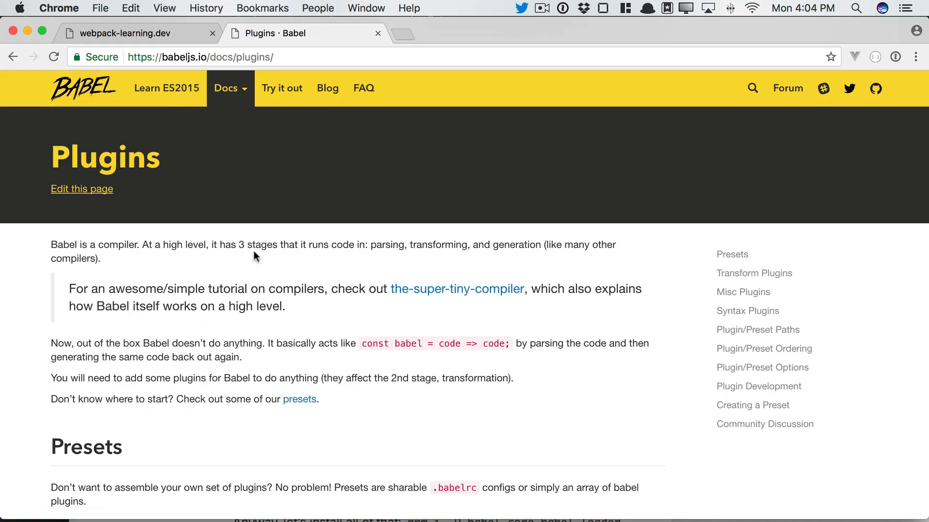
scroll(down, 3)
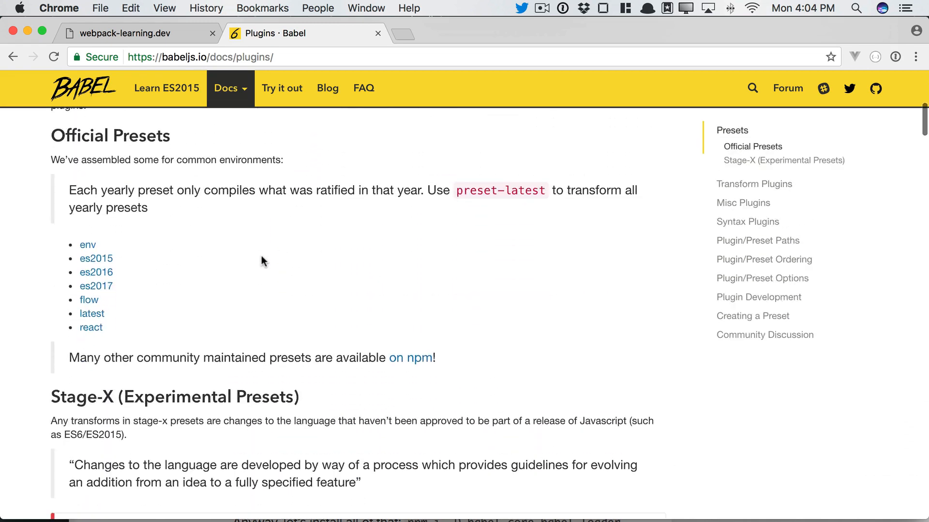
mouse_move(96, 285)
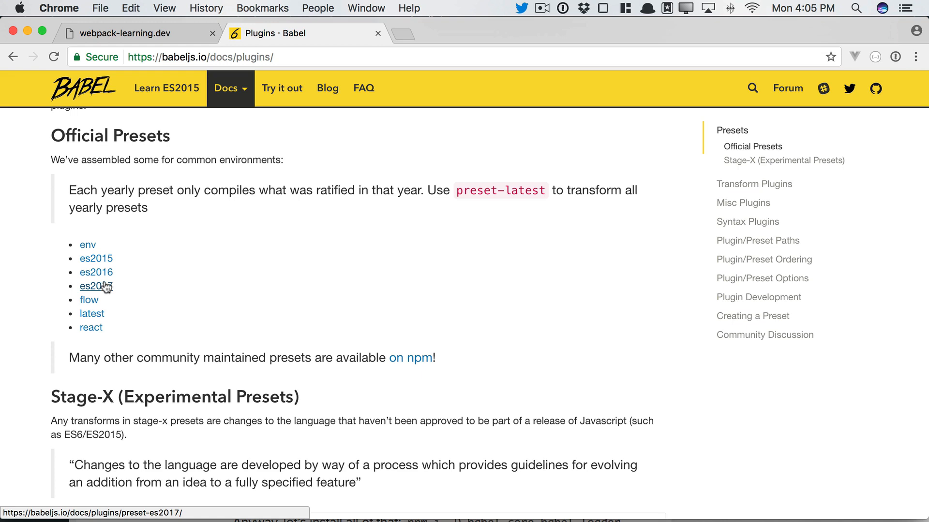
mouse_move(95, 259)
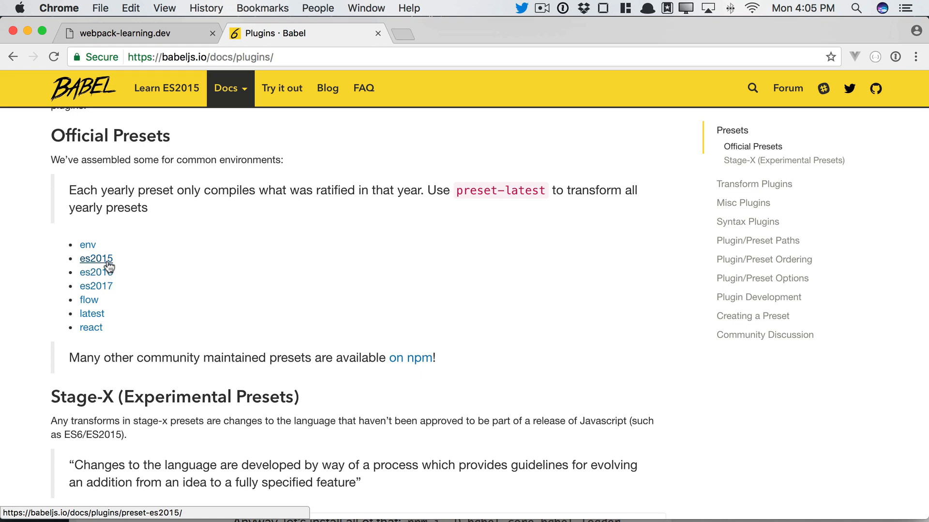
click(95, 258)
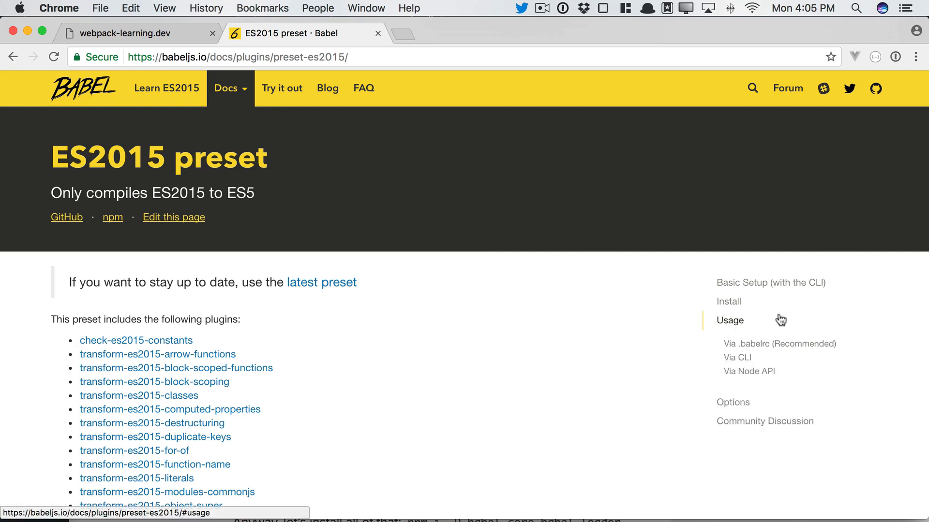
click(728, 301)
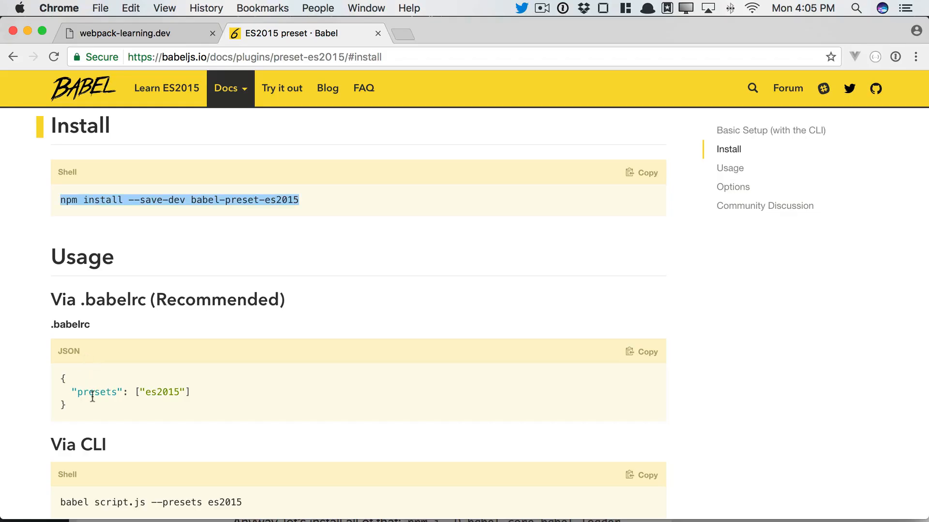
drag(72, 391, 190, 406)
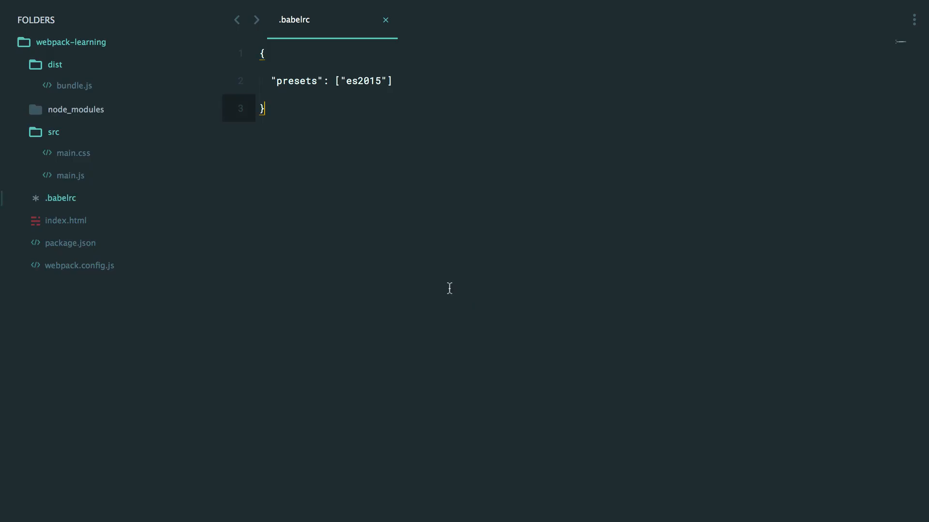
Check the rebuilt bundle.js for the ES5 Form function, then return to main.js
click(73, 85)
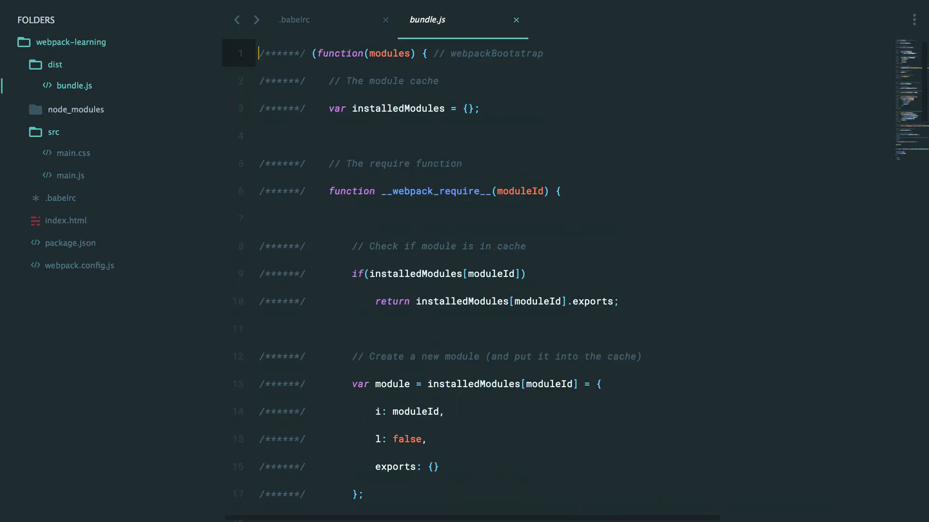
scroll(down, 3)
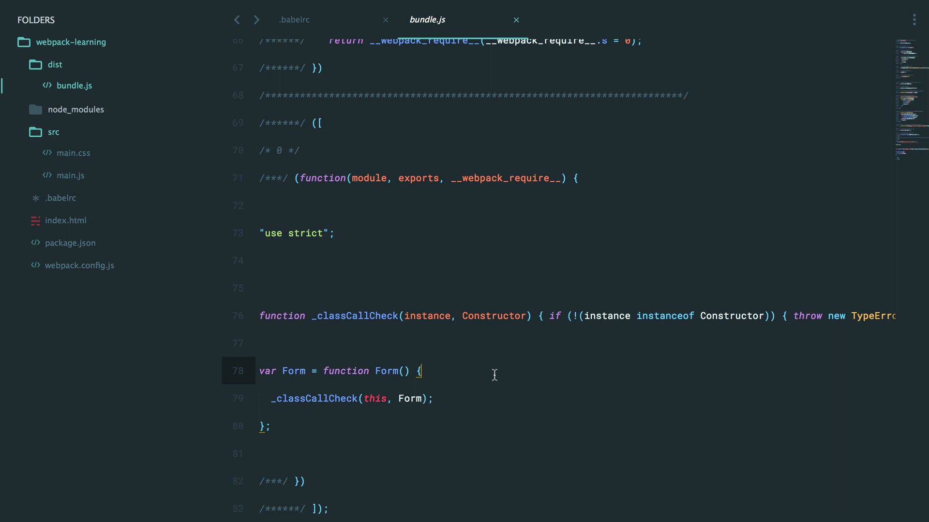
click(71, 175)
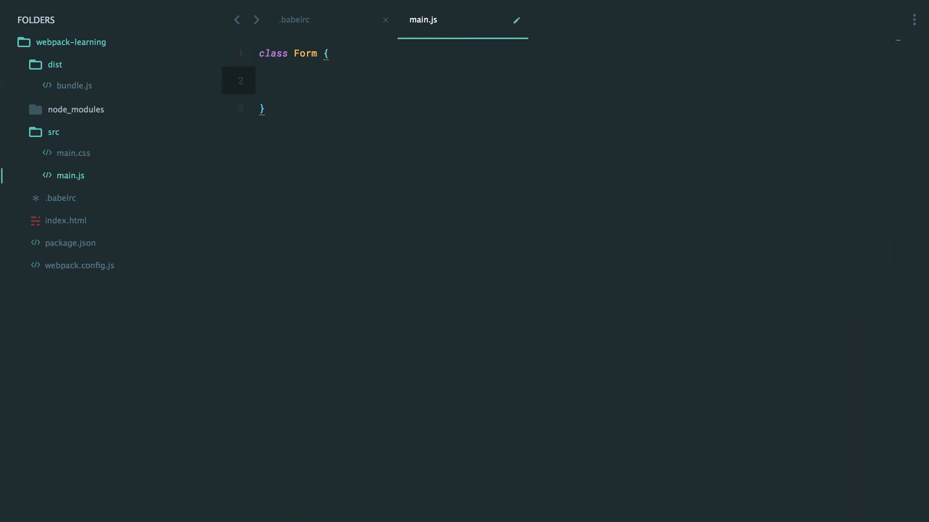
Give Form a constructor with an alert, rebuild with webpack, and dismiss the alert in Chrome
text(alert('Yay Form classes are)
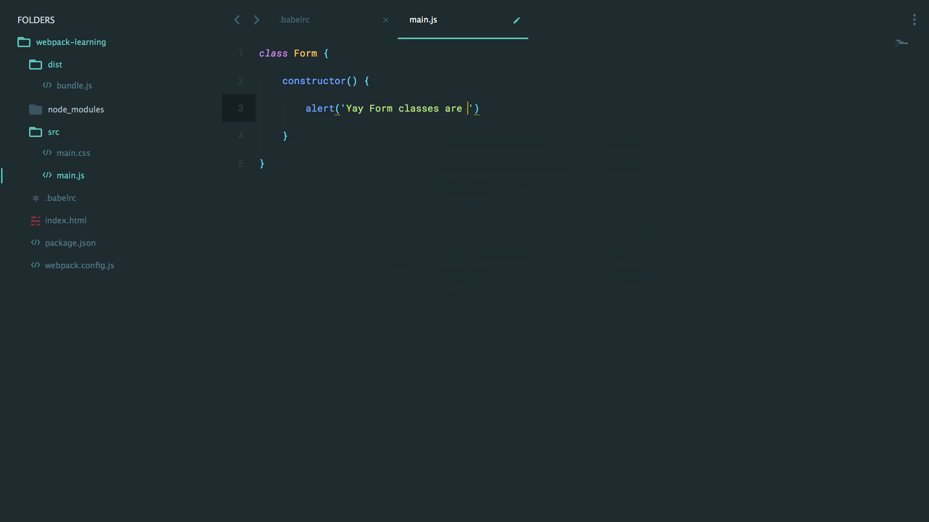
text(great no matter what)
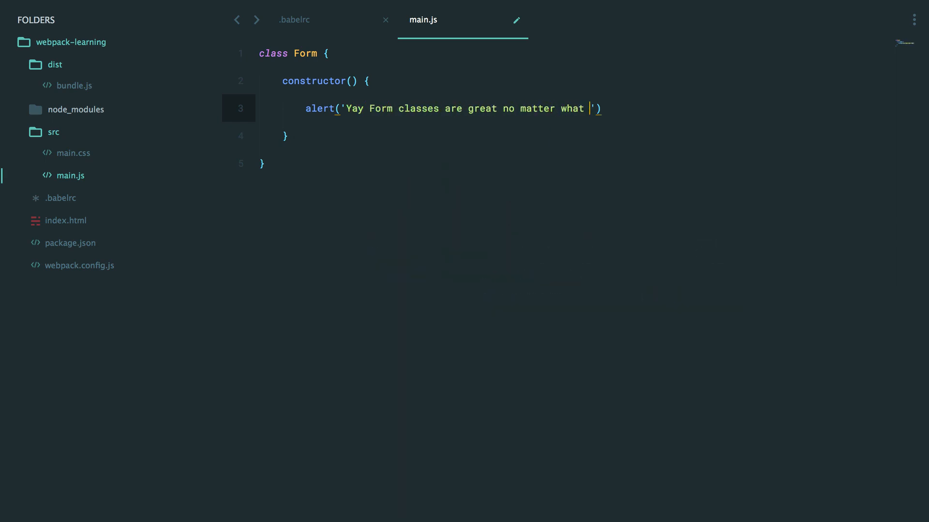
text(JS developers say.)
text(new Form();)
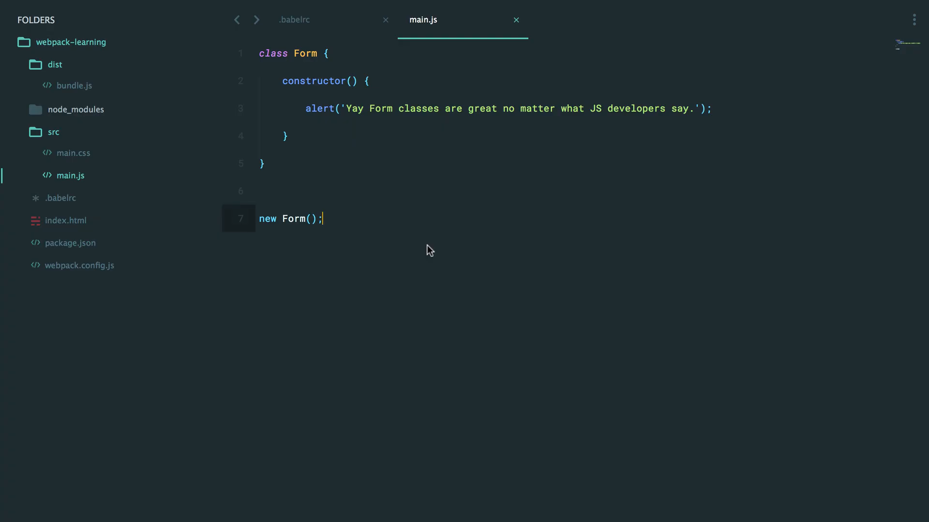
text(webpack-learning.dev)
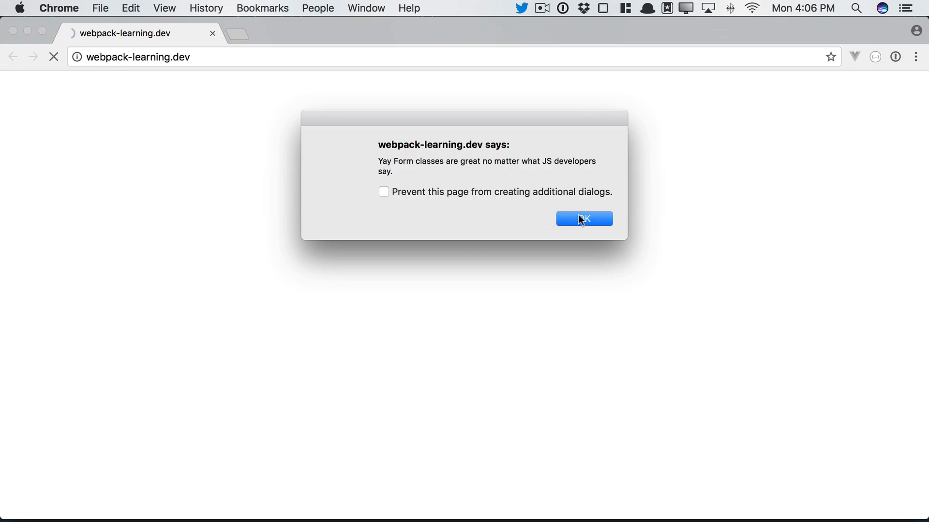
click(583, 219)
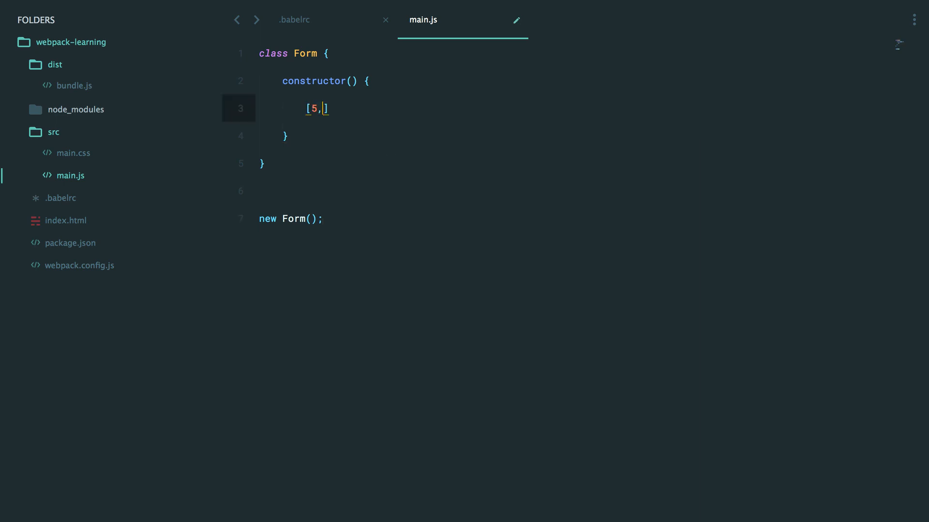
Store [5, 10, 15] doubled via an arrow function in let numbers, log it, and inspect bundle.js
text(10, 15].map)
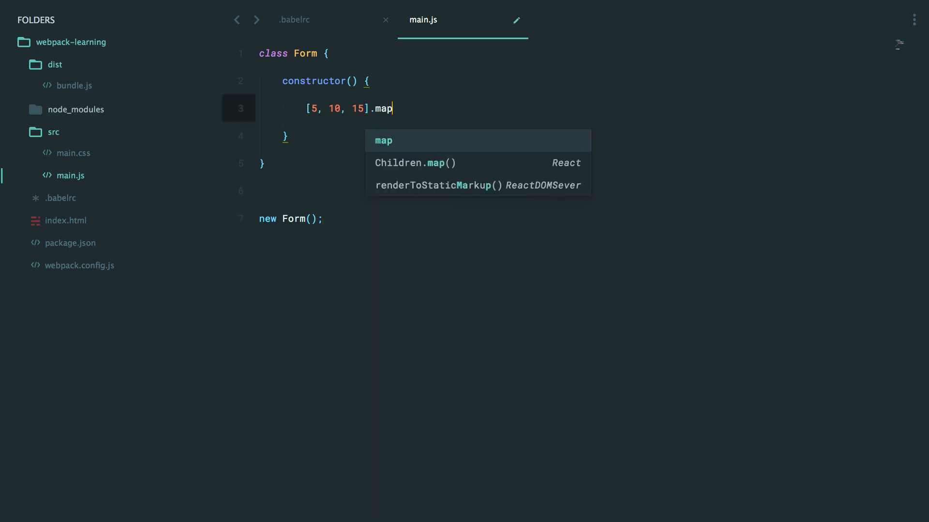
text((number =>)
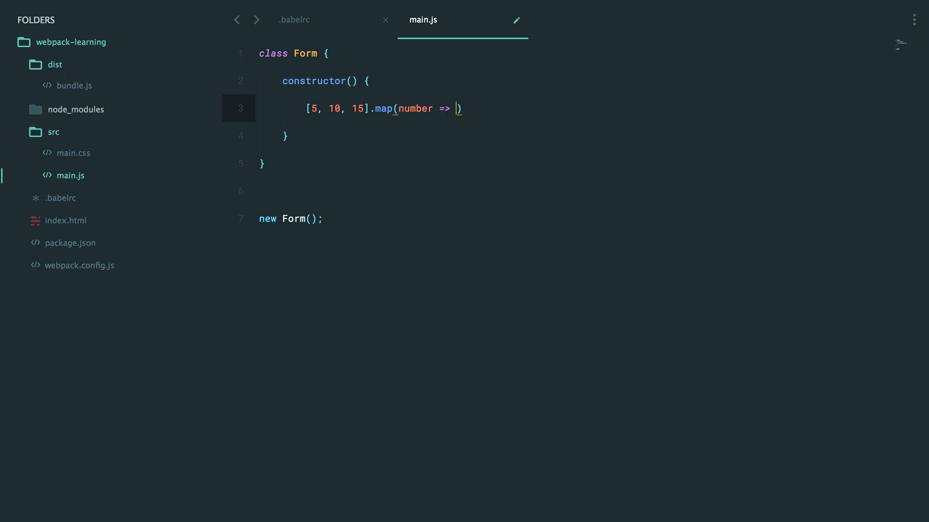
text(number * 2);)
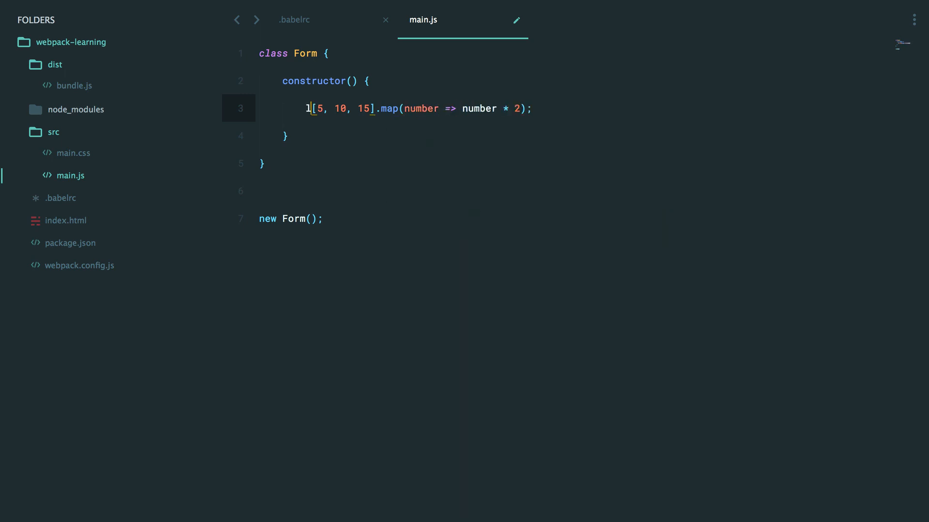
text(et numbers =)
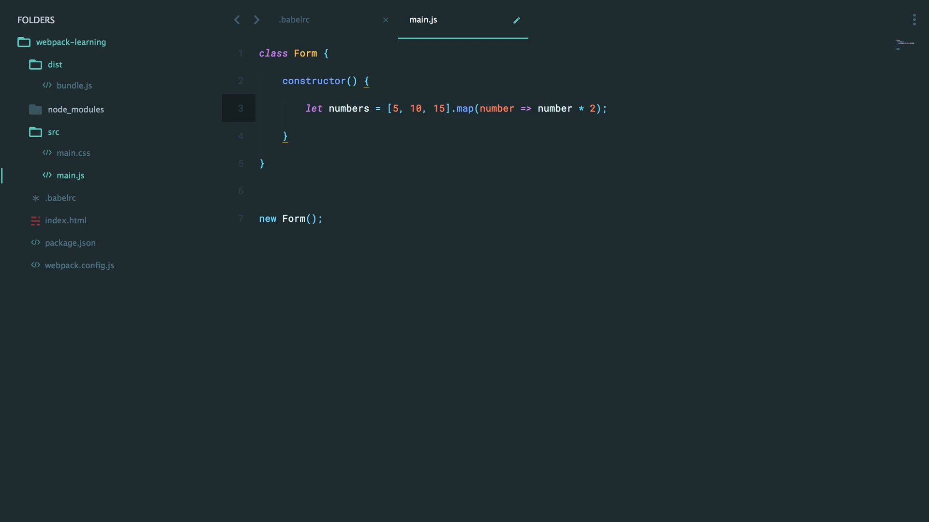
text(console.log(num)
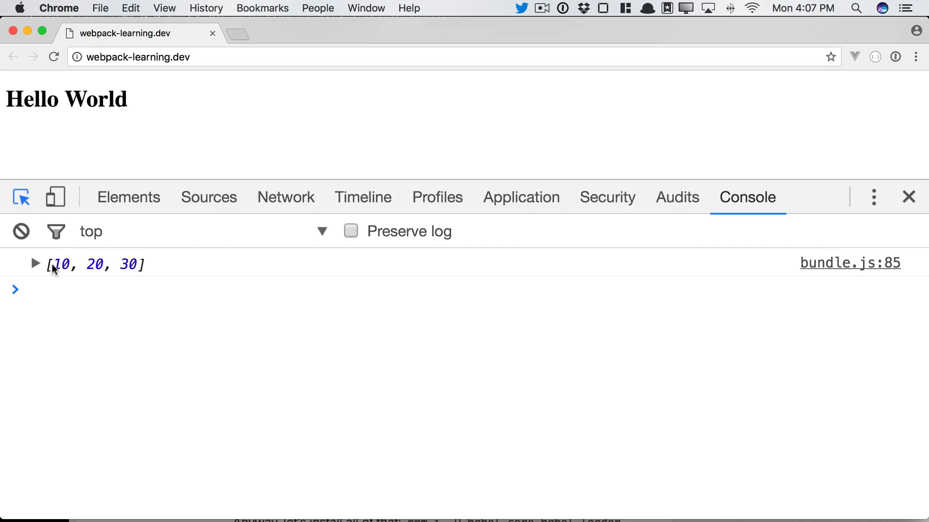
text(sub)
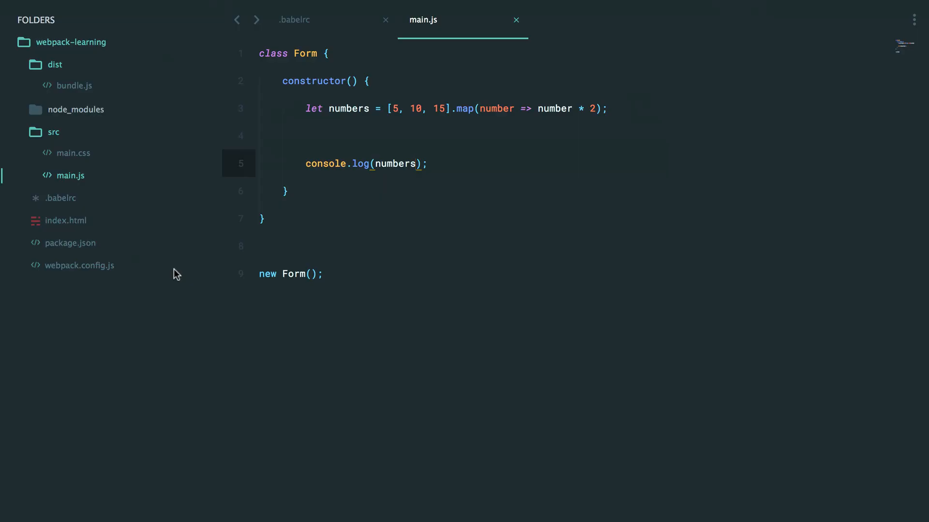
click(74, 85)
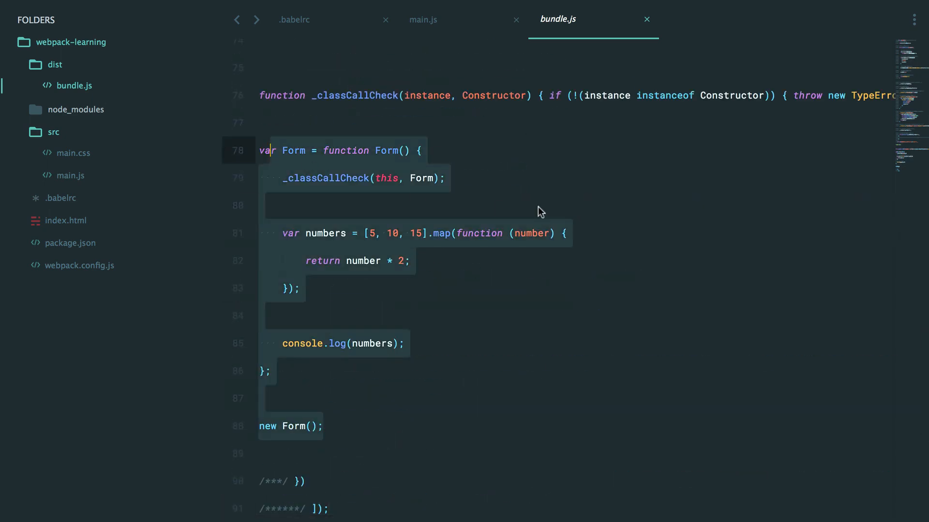
mouse_move(470, 209)
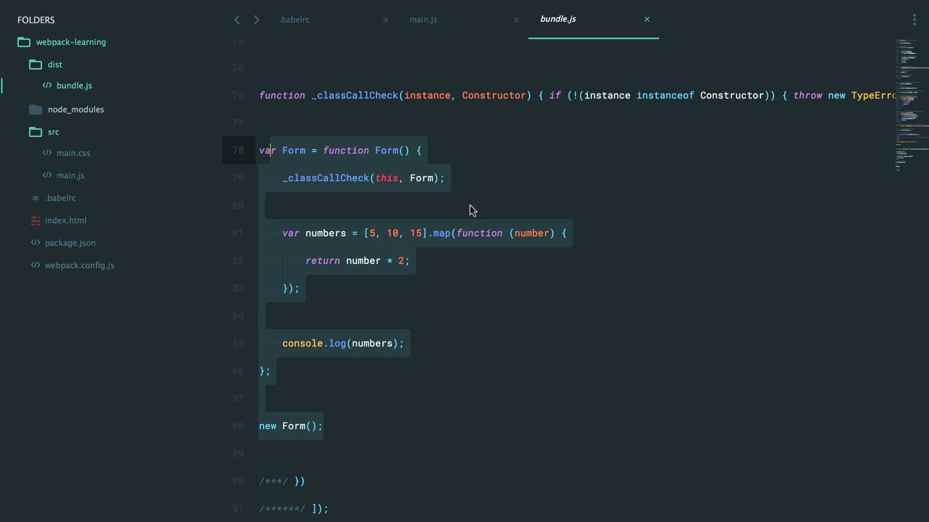
mouse_move(499, 211)
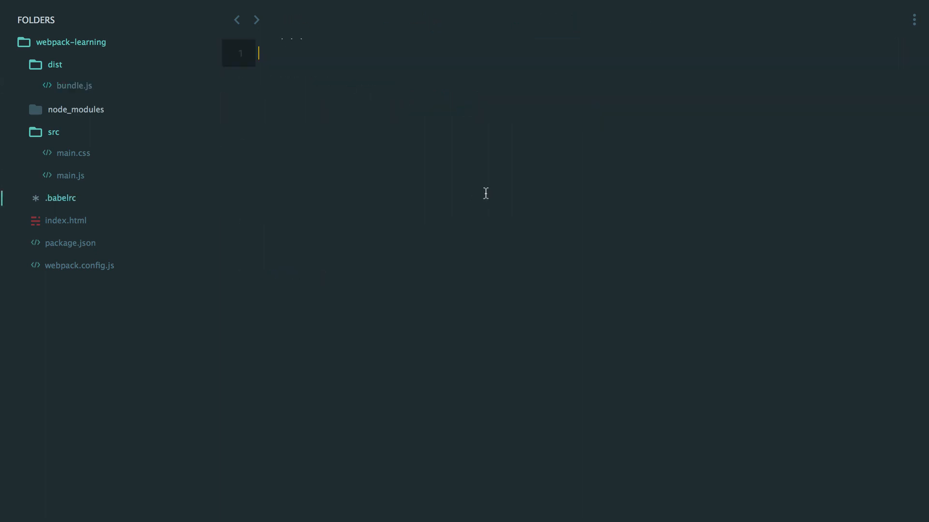
Review the babel-loader rule in webpack.config.js, then reopen bundle.js
click(80, 264)
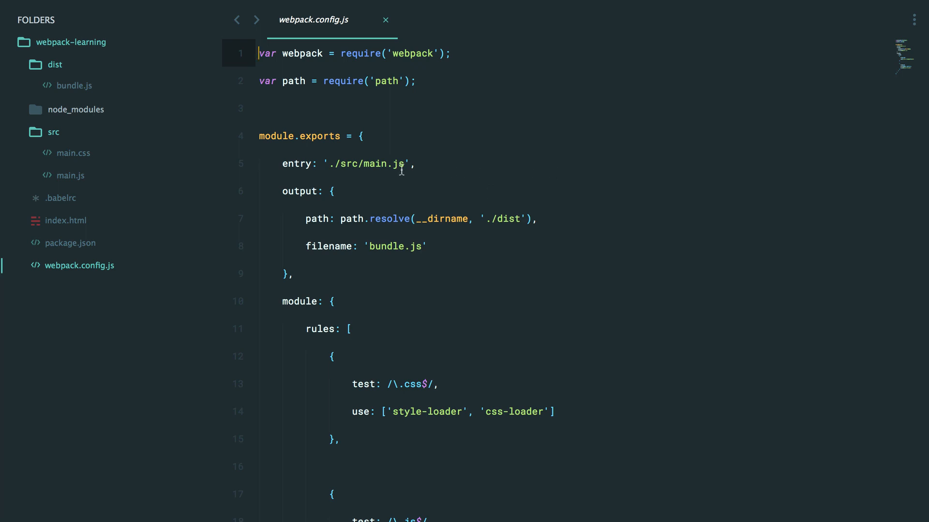
scroll(down, 3)
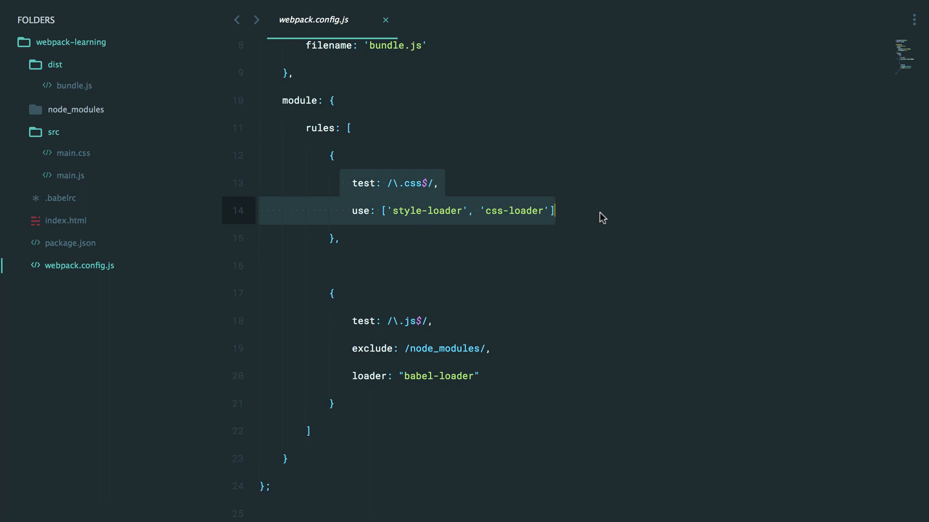
click(459, 211)
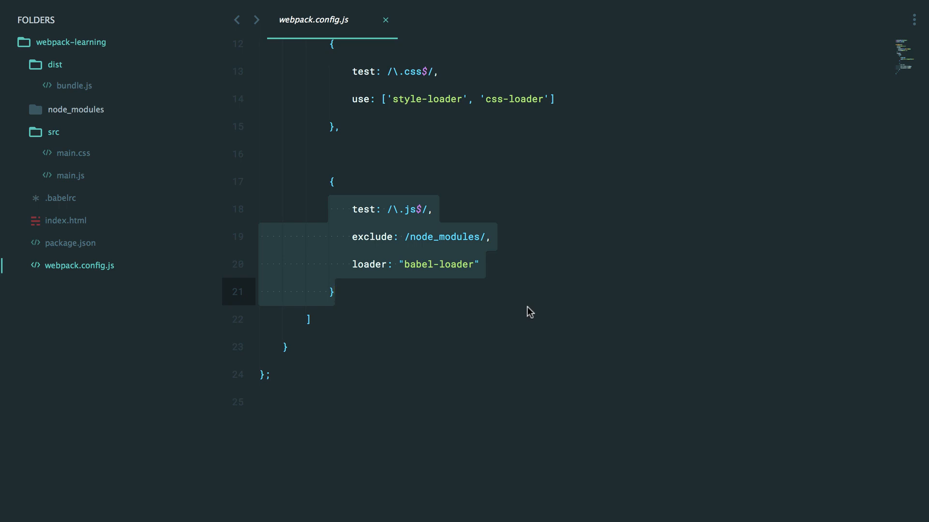
click(75, 85)
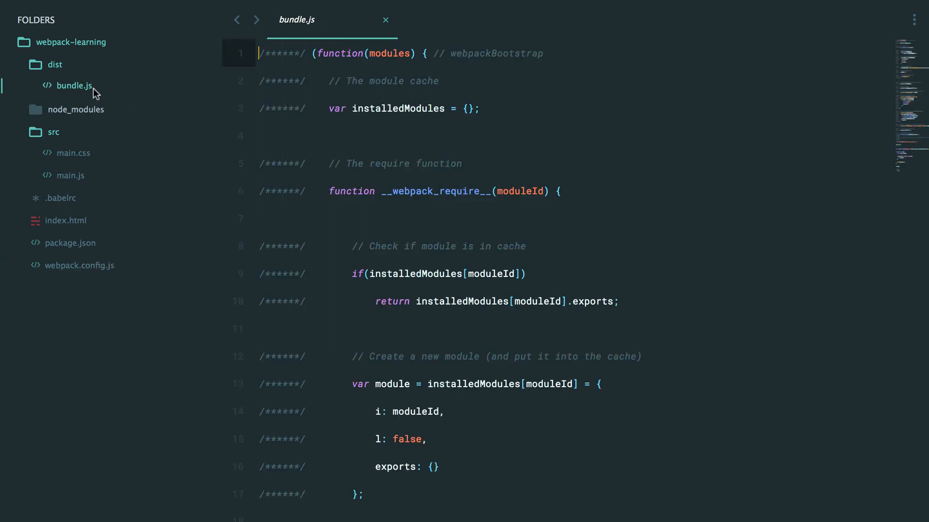